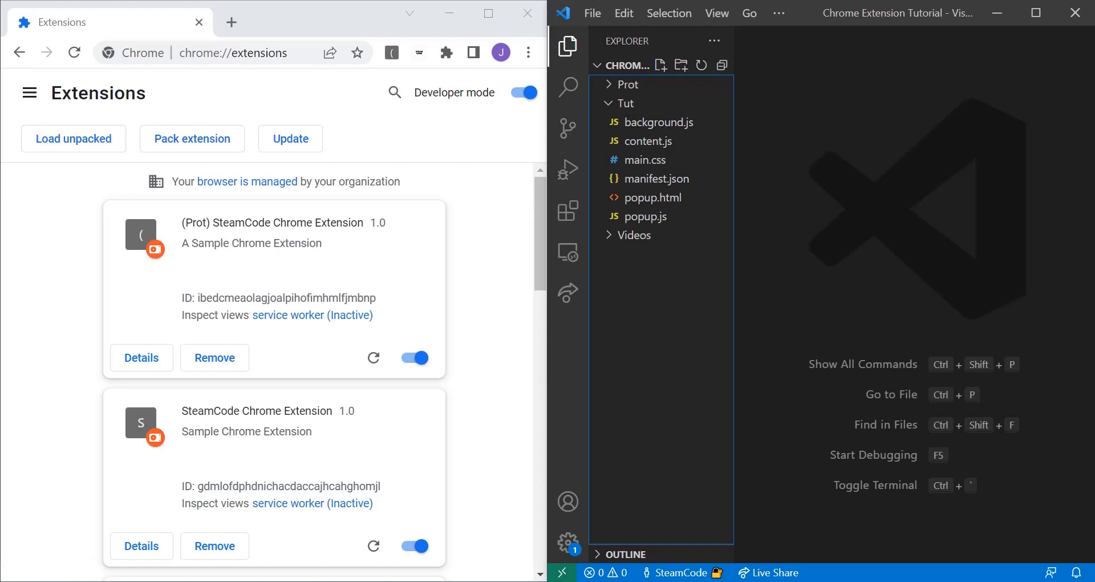
# - Open manifest.json in the Tut extension folder to review its content_scripts entry
pyautogui.click(654, 178)
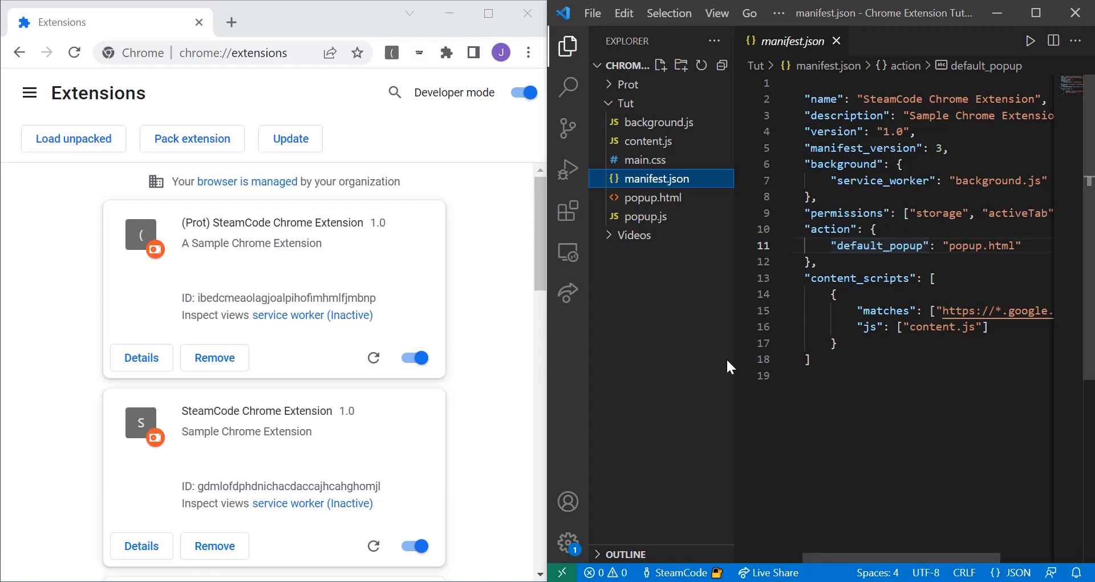
pyautogui.moveTo(438, 211)
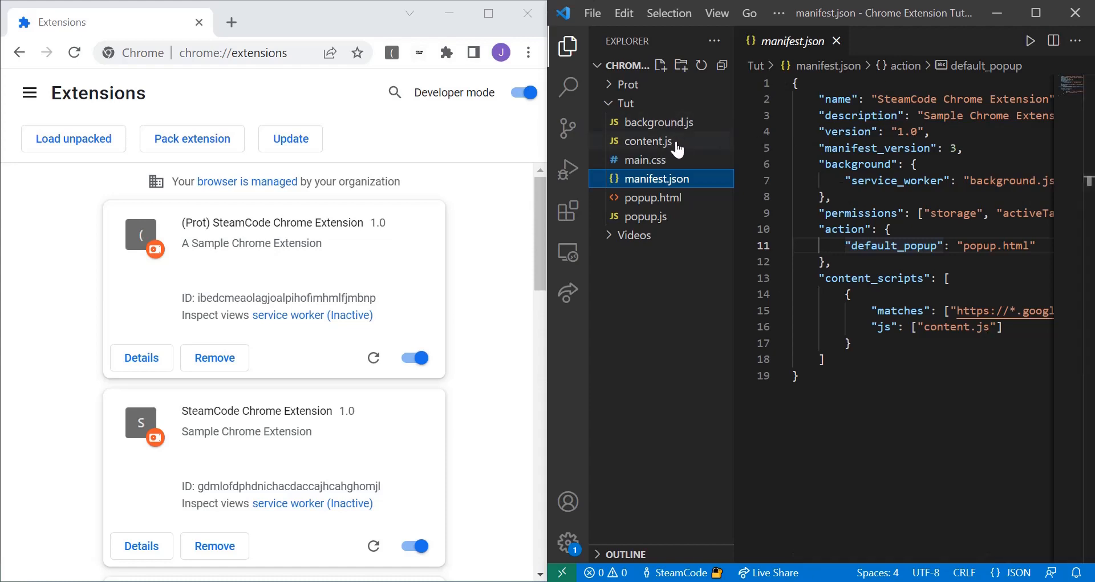
pyautogui.moveTo(645, 140)
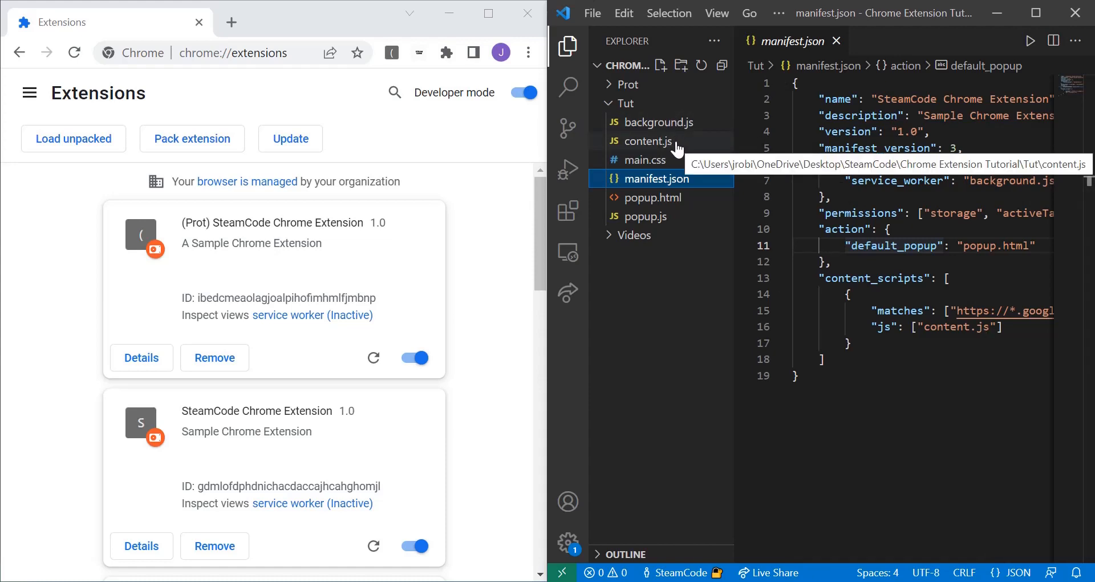
# - Open the empty content.js and load a Google search results page in a new tab
pyautogui.click(644, 140)
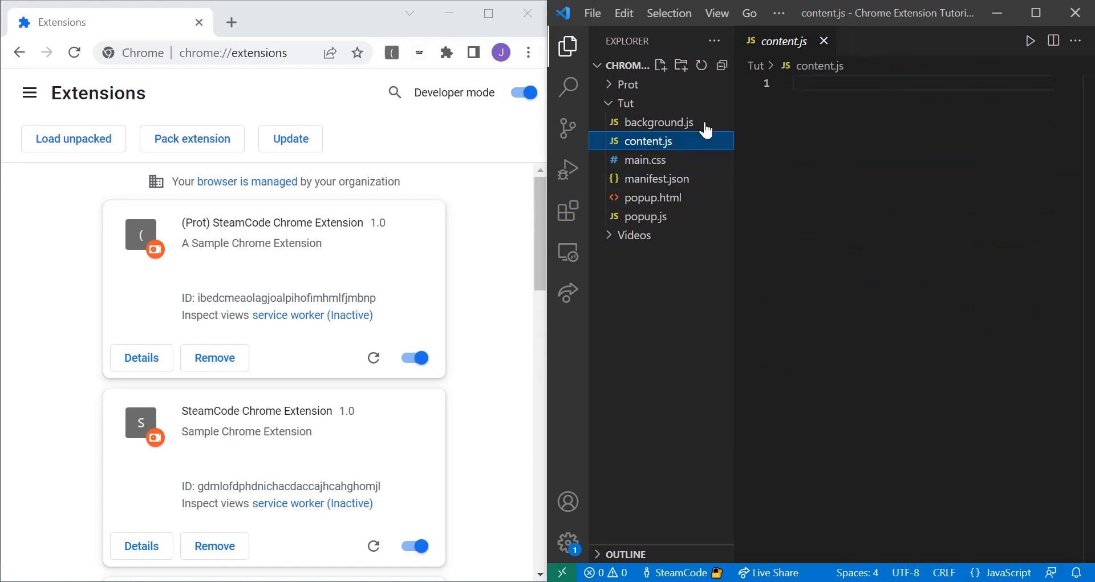
pyautogui.moveTo(739, 146)
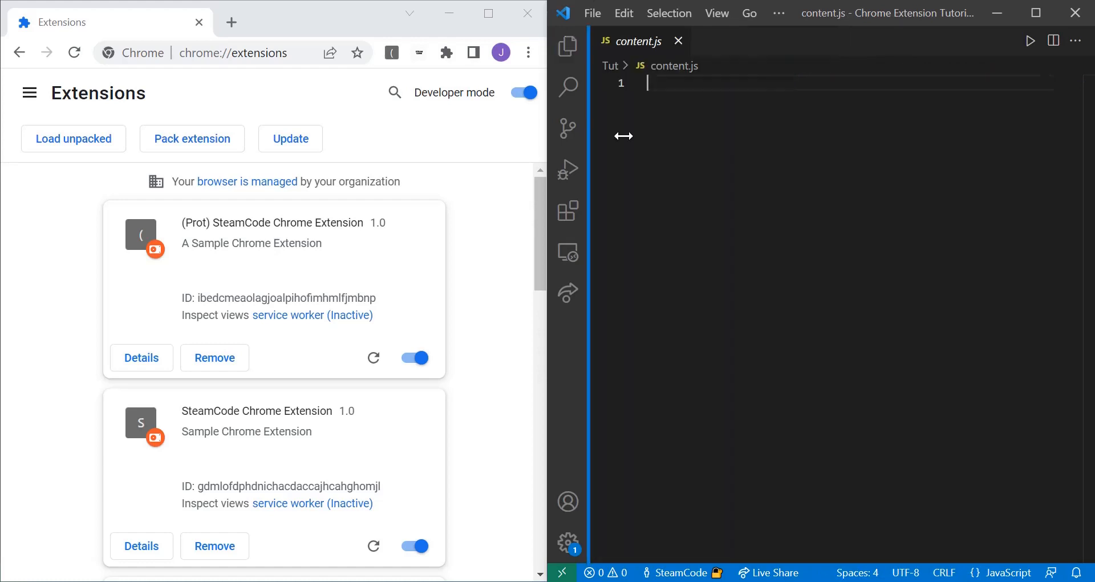
pyautogui.moveTo(297, 26)
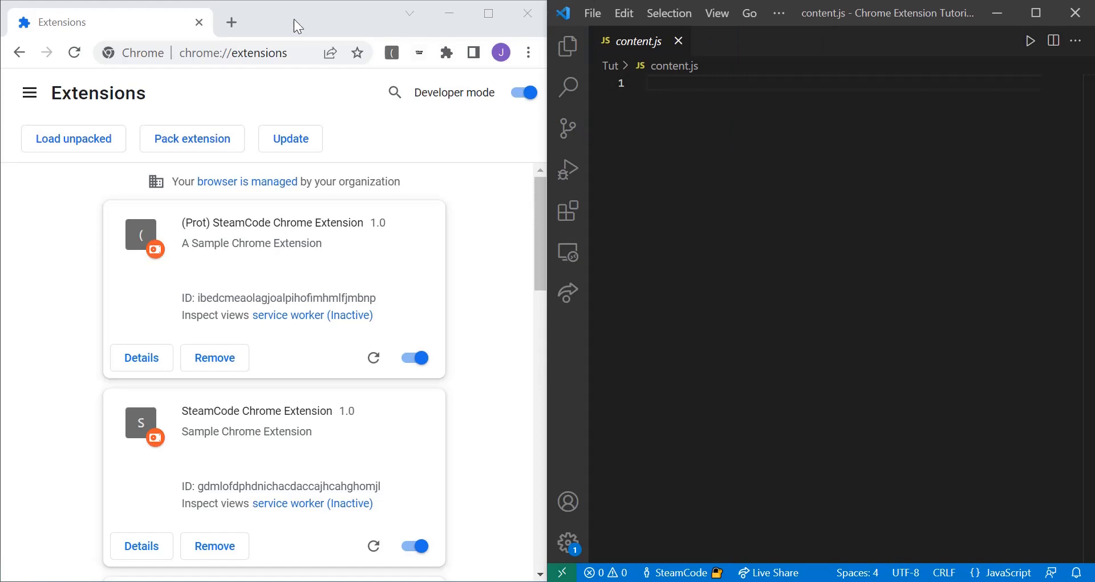
pyautogui.click(230, 23)
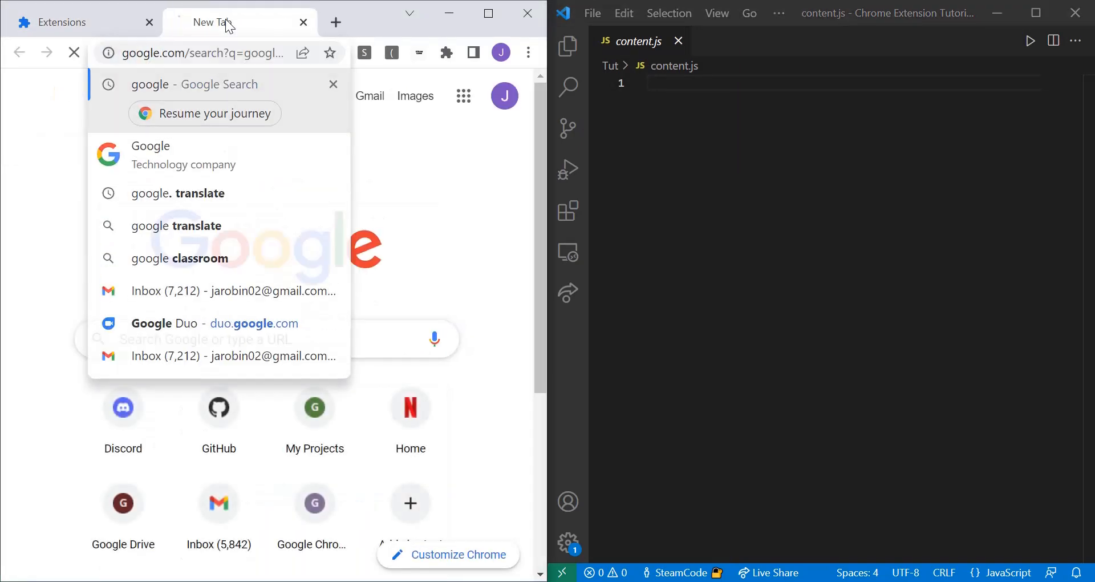
pyautogui.click(194, 84)
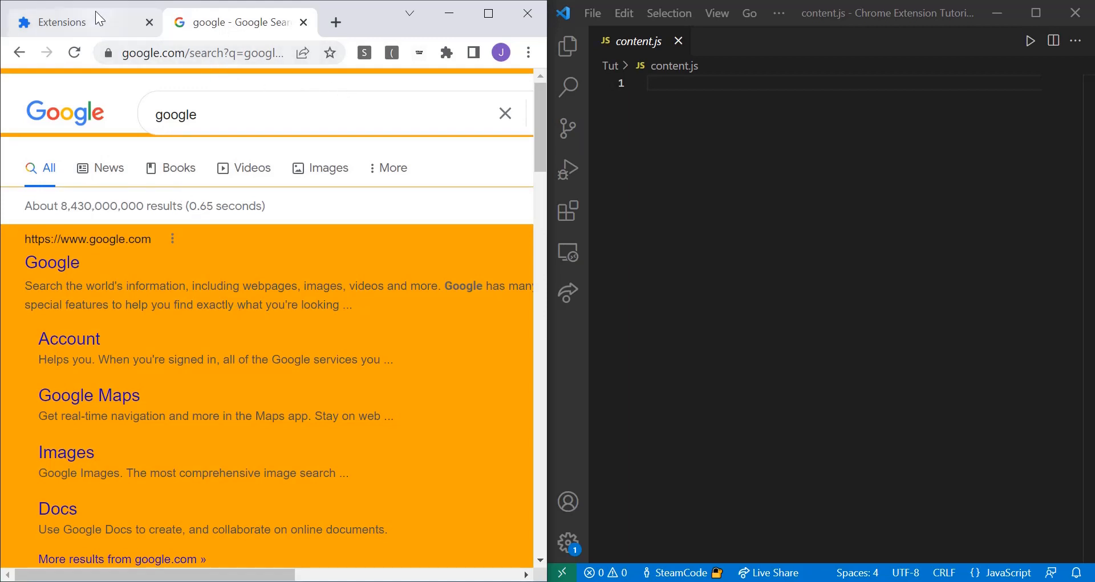
# - Update the unpacked extensions on chrome://extensions and refresh the Google results page
pyautogui.click(63, 21)
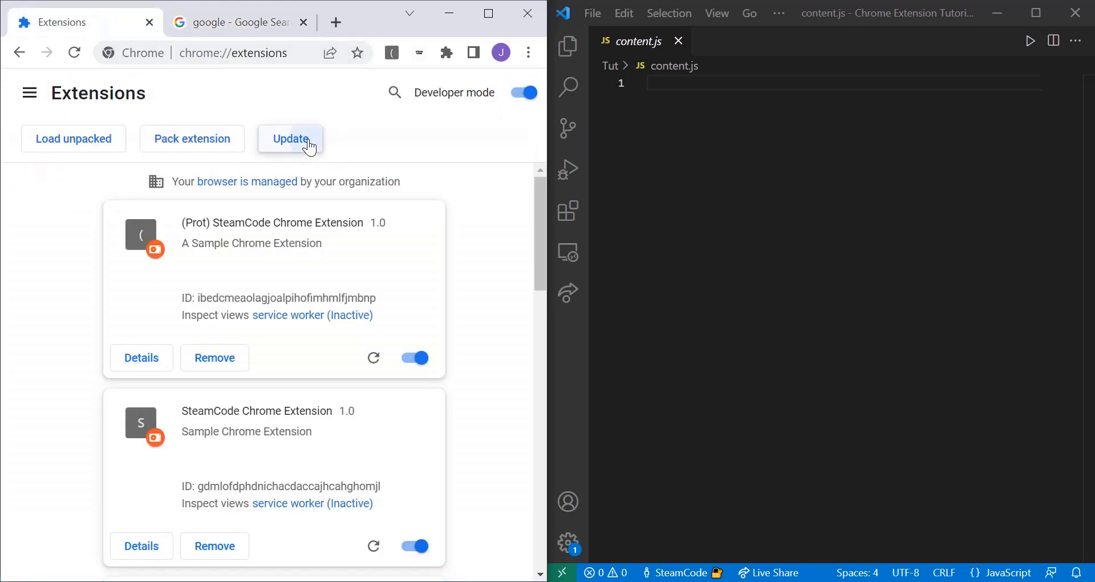
pyautogui.click(237, 22)
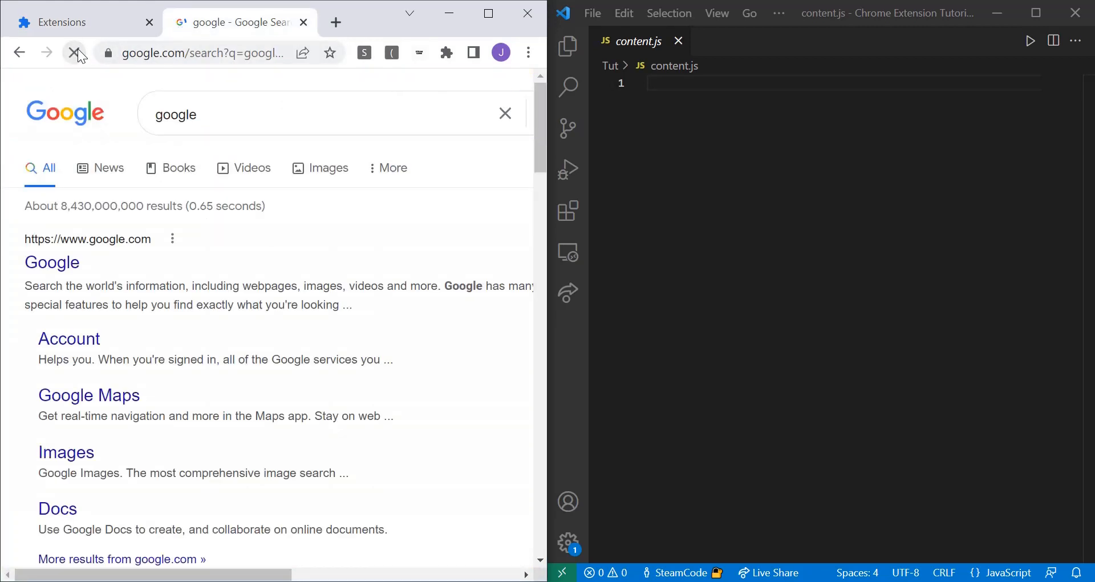
pyautogui.click(74, 53)
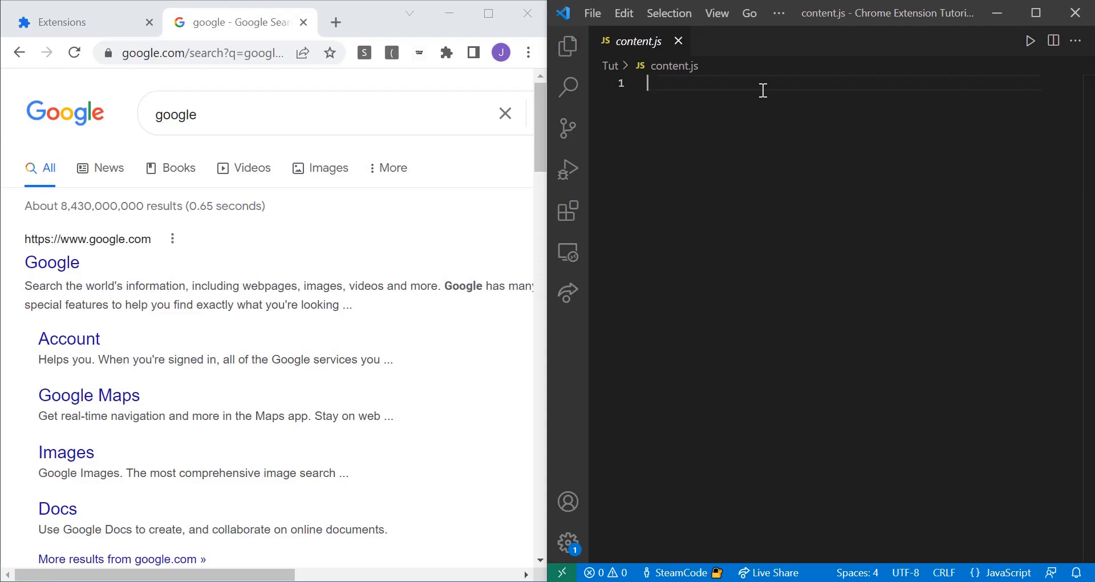
pyautogui.write('document.')
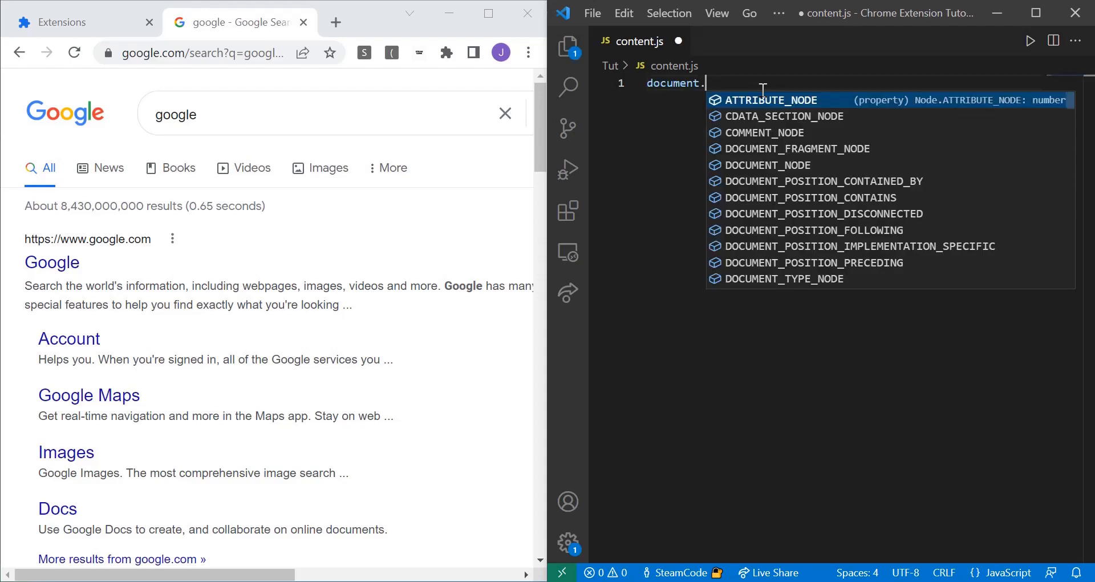
pyautogui.write('body.style.')
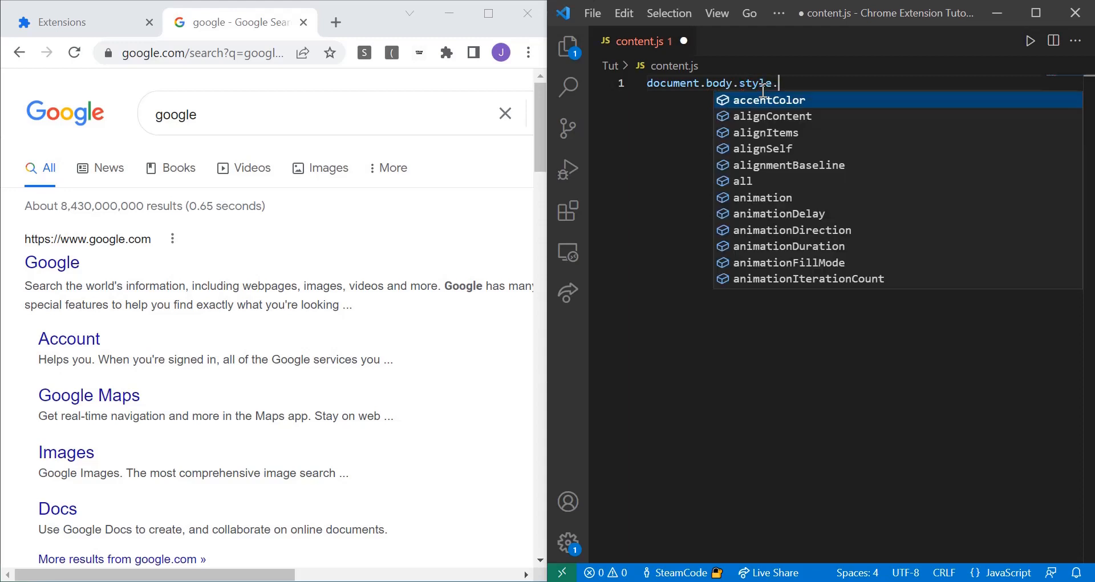
pyautogui.write('backgroundColor =')
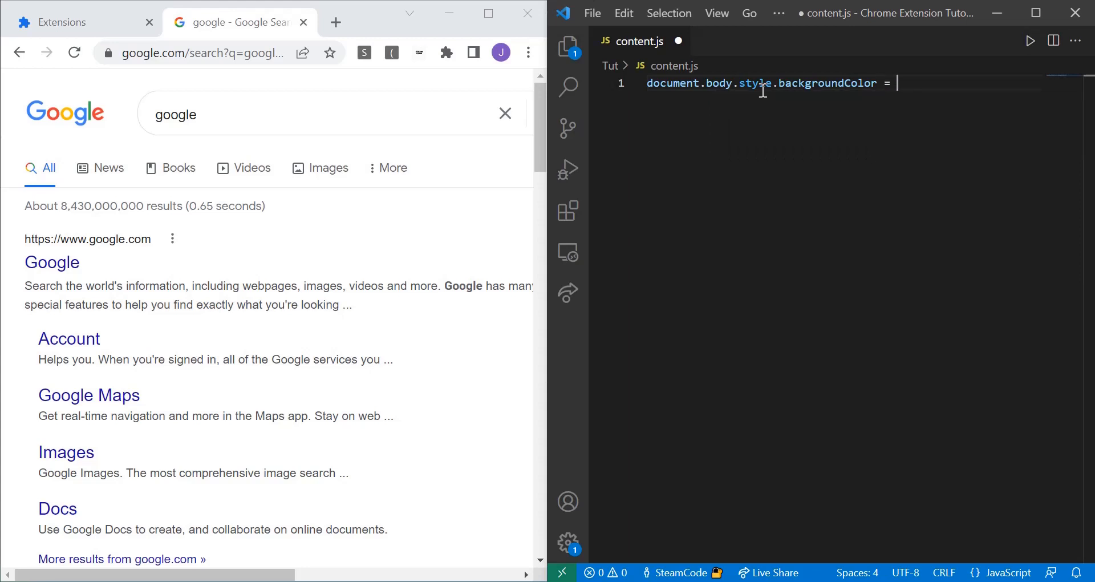
pyautogui.write('ora')
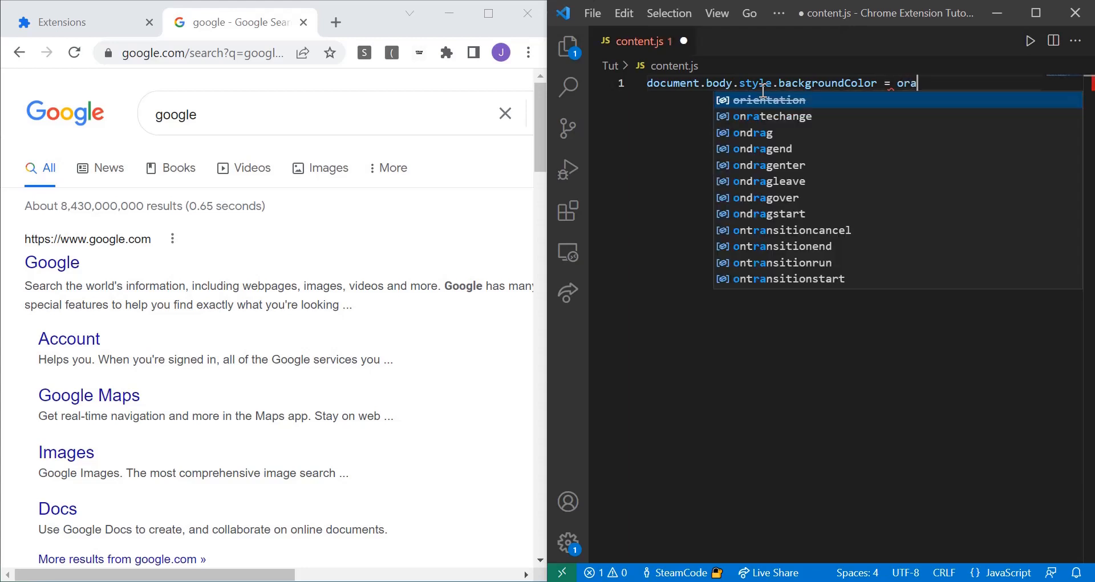
pyautogui.write('nge;')
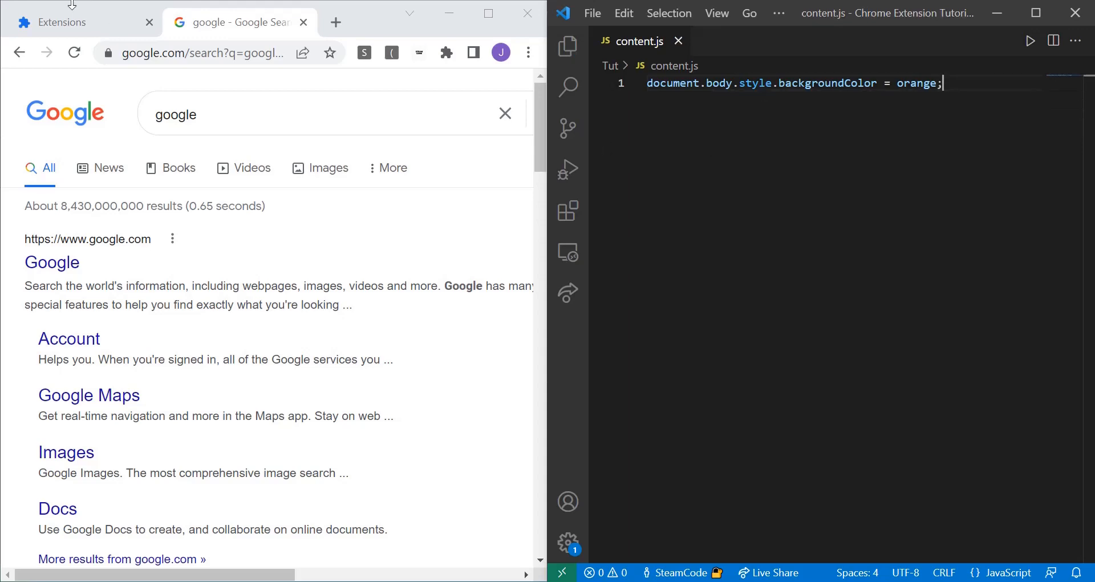
pyautogui.click(289, 138)
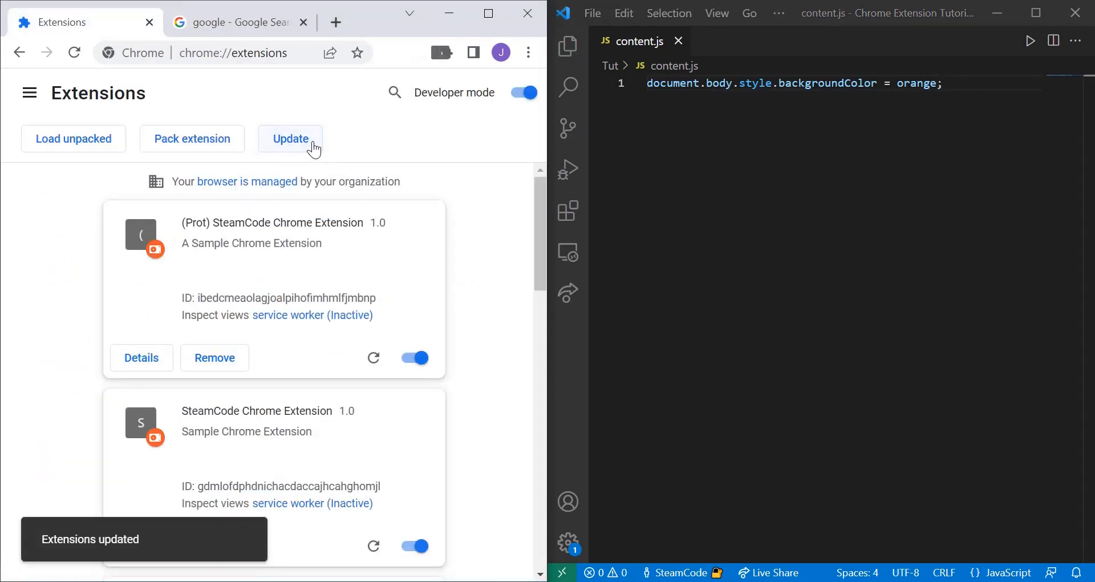
pyautogui.click(237, 22)
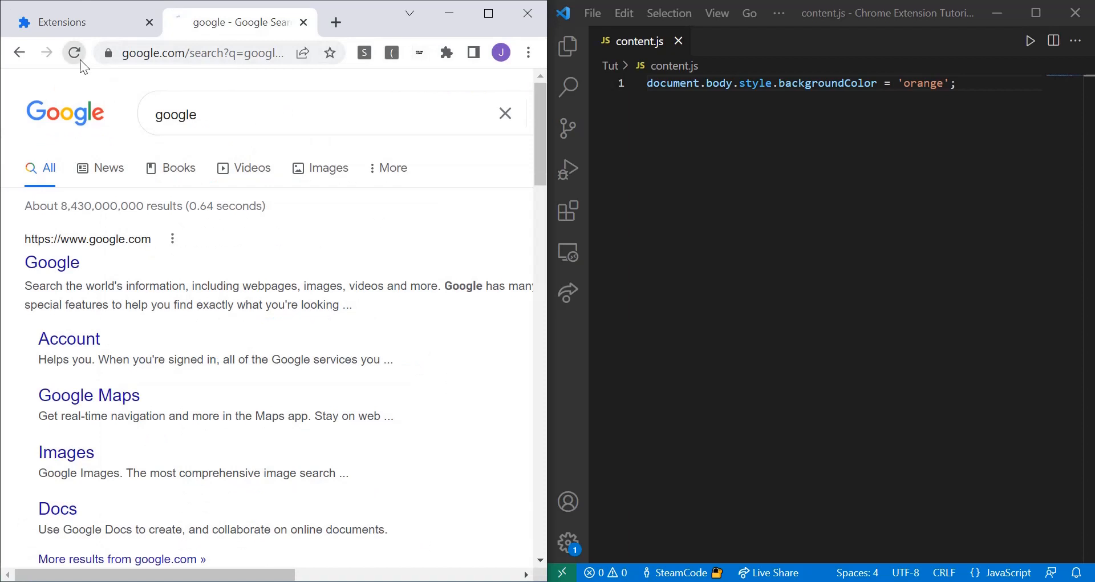
pyautogui.click(74, 52)
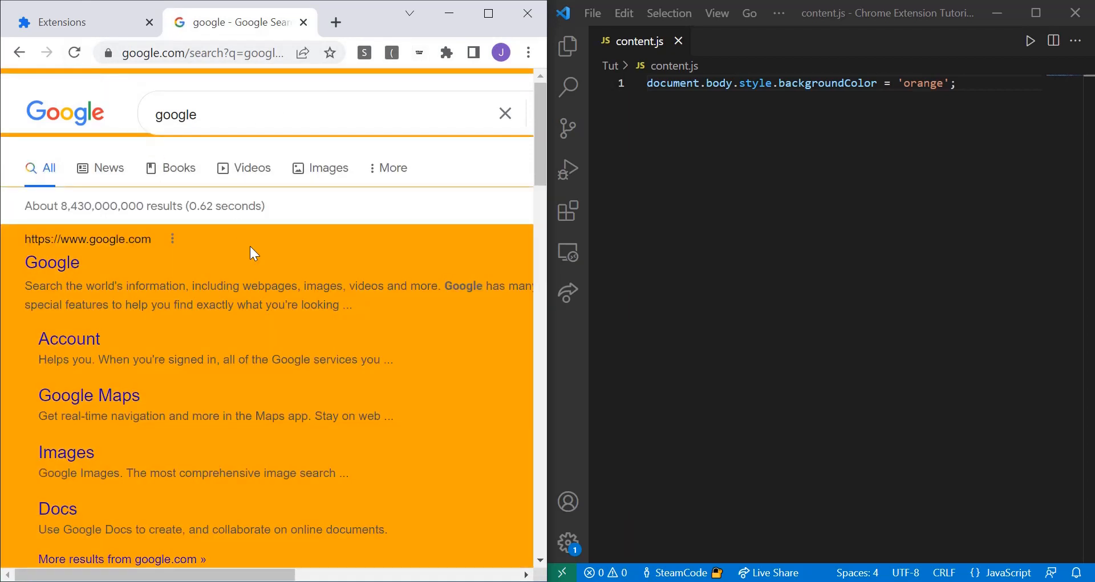
pyautogui.moveTo(925, 94)
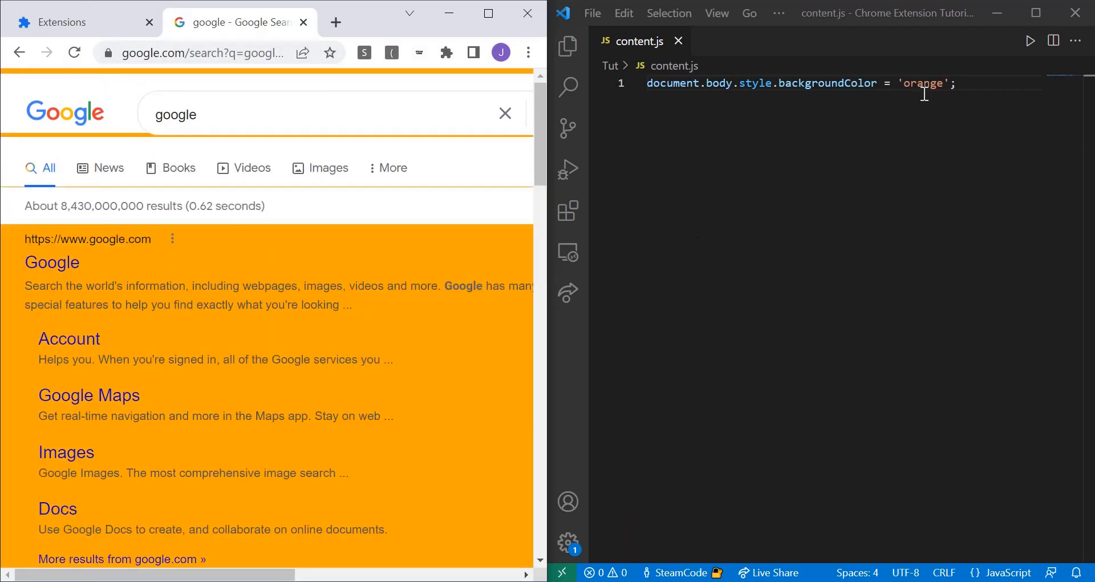
# - Change the background color in content.js from orange to blue and reload the extension
pyautogui.doubleClick(922, 83)
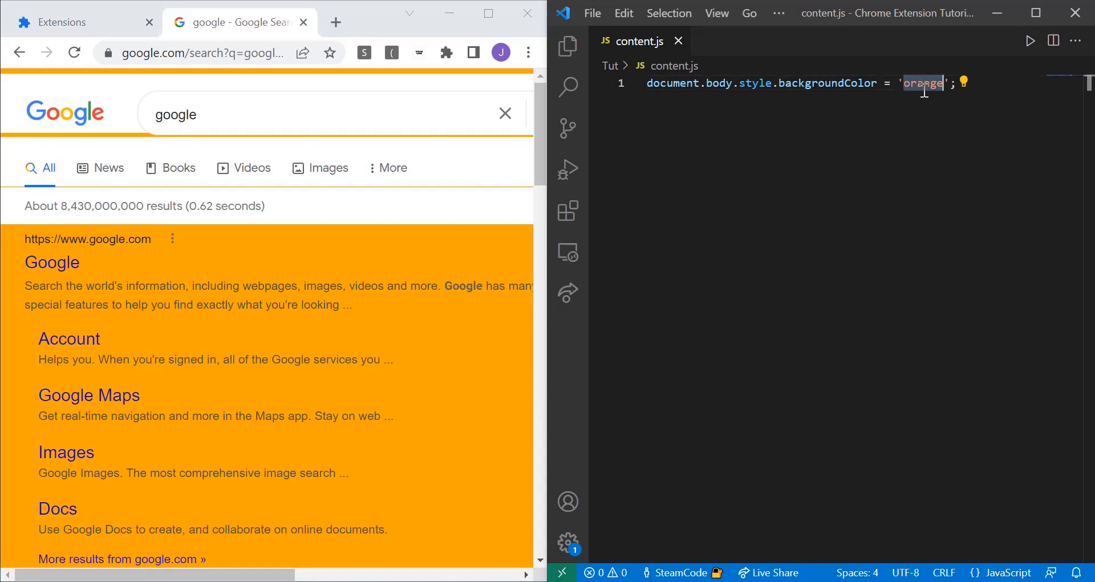
pyautogui.write('blue')
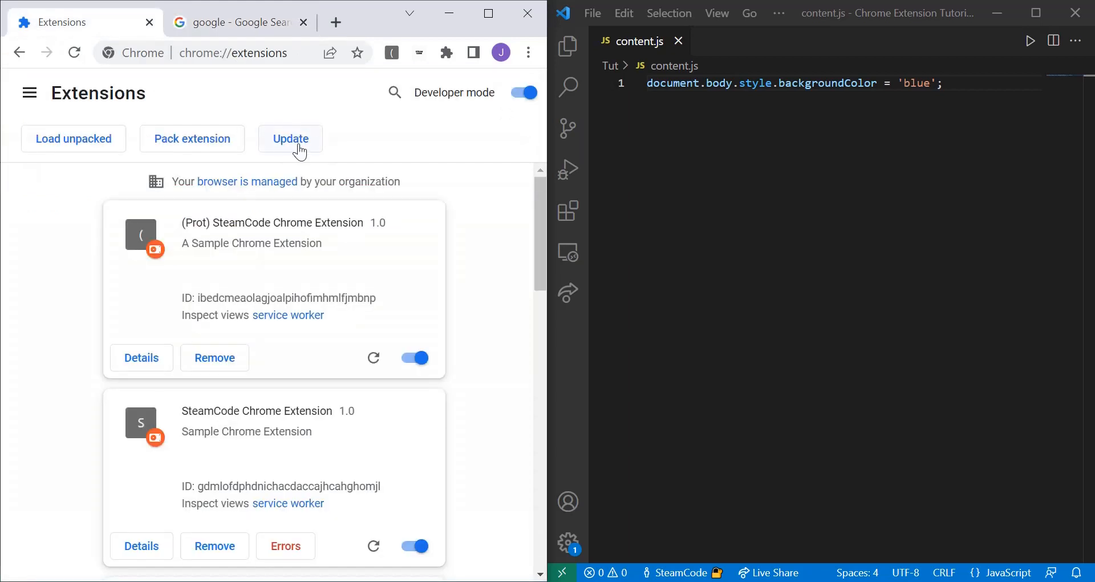
pyautogui.click(237, 22)
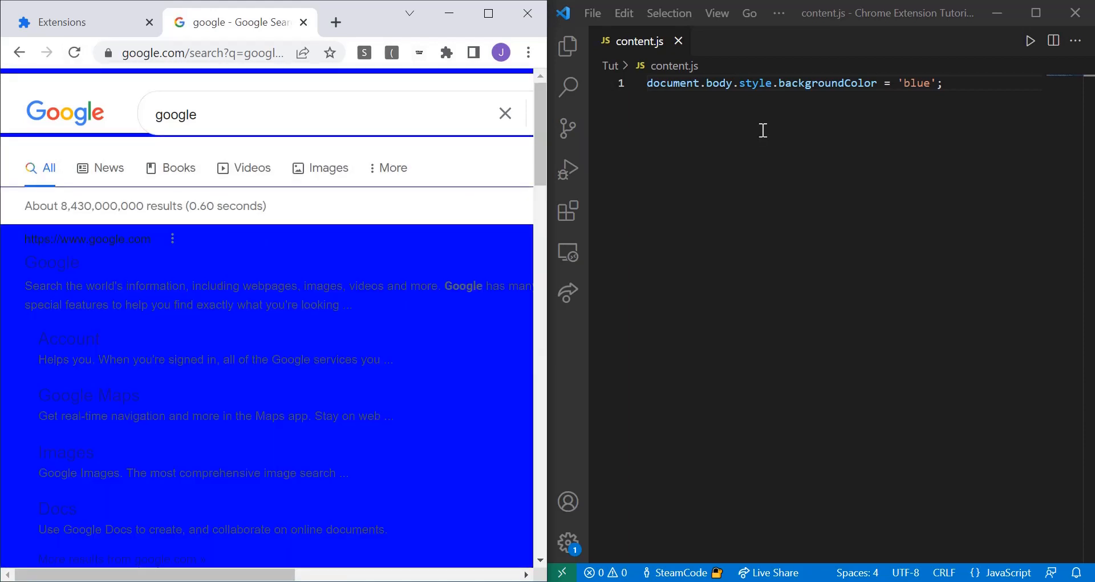
# - Change the background color value to white and update the extension again
pyautogui.write('white')
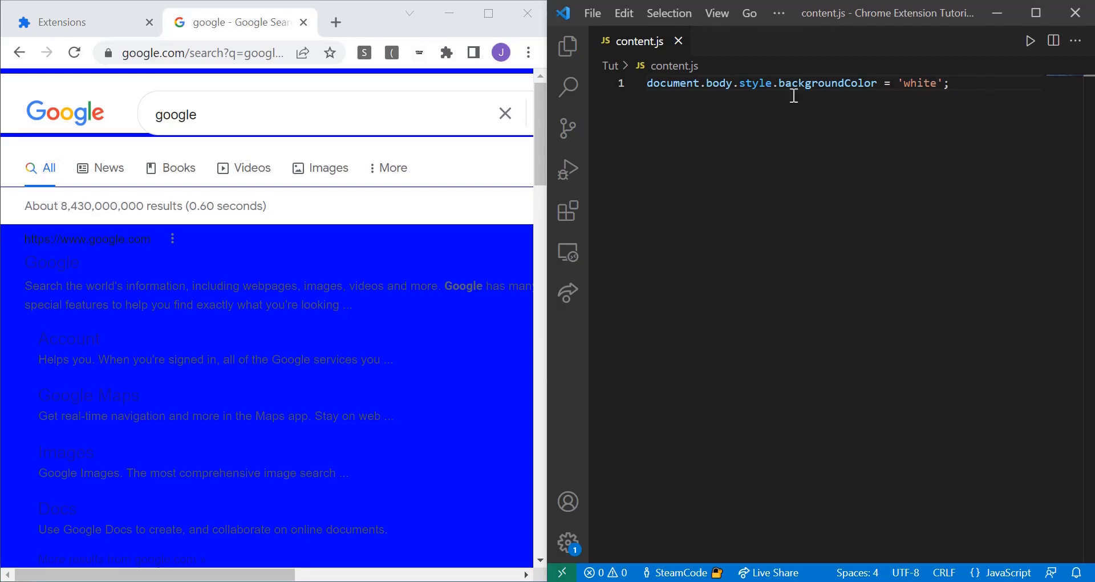
pyautogui.click(77, 21)
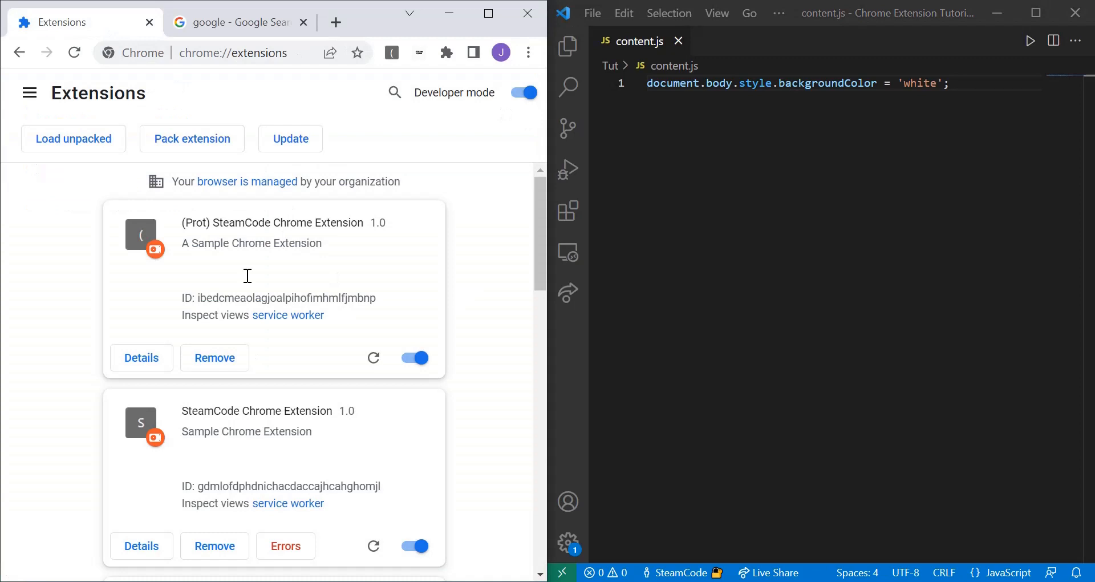
pyautogui.moveTo(187, 156)
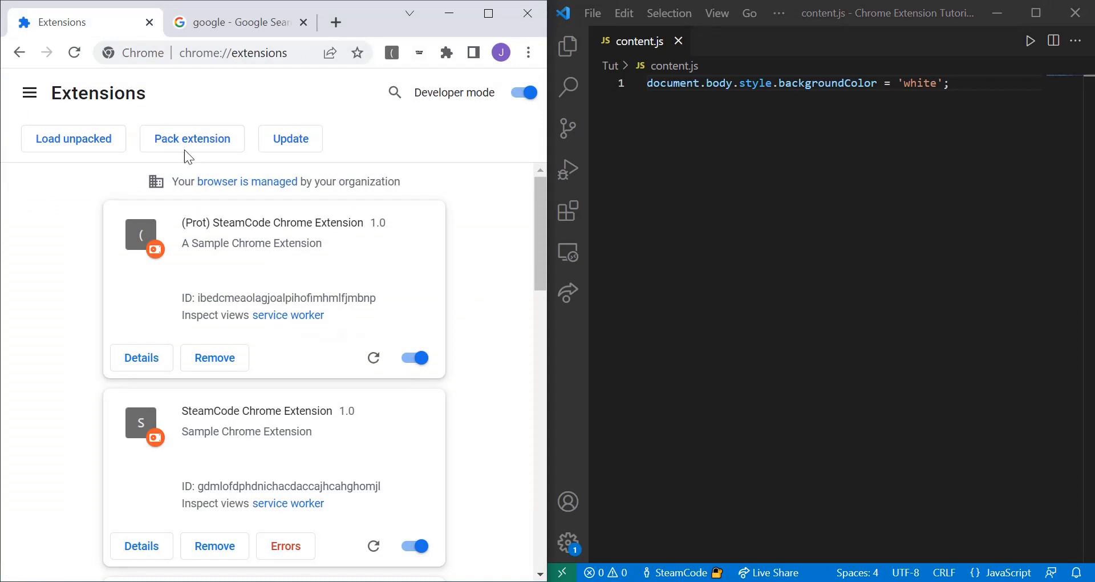
pyautogui.click(238, 22)
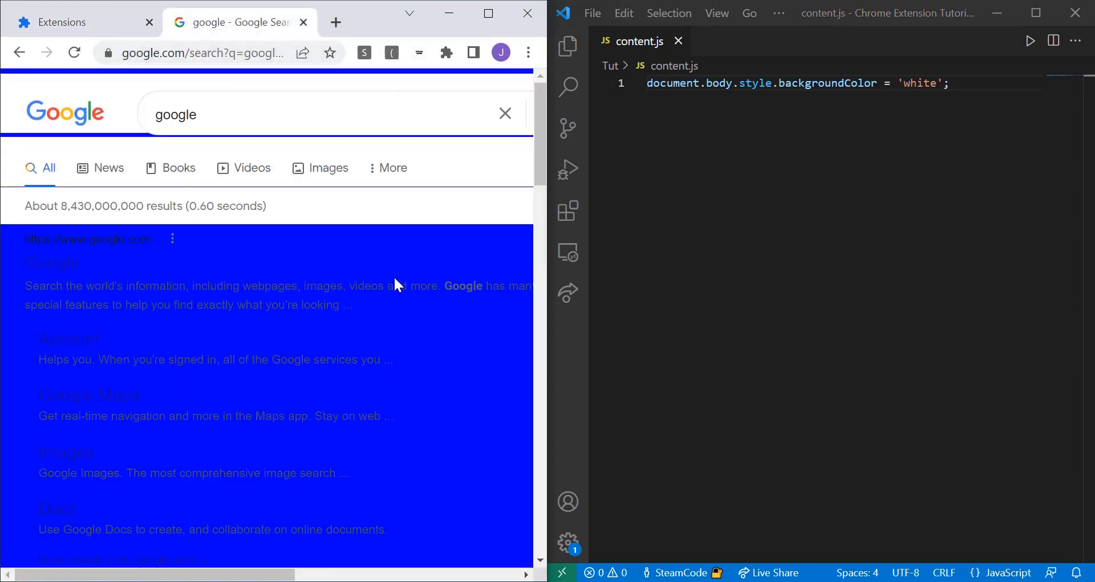
pyautogui.moveTo(450, 265)
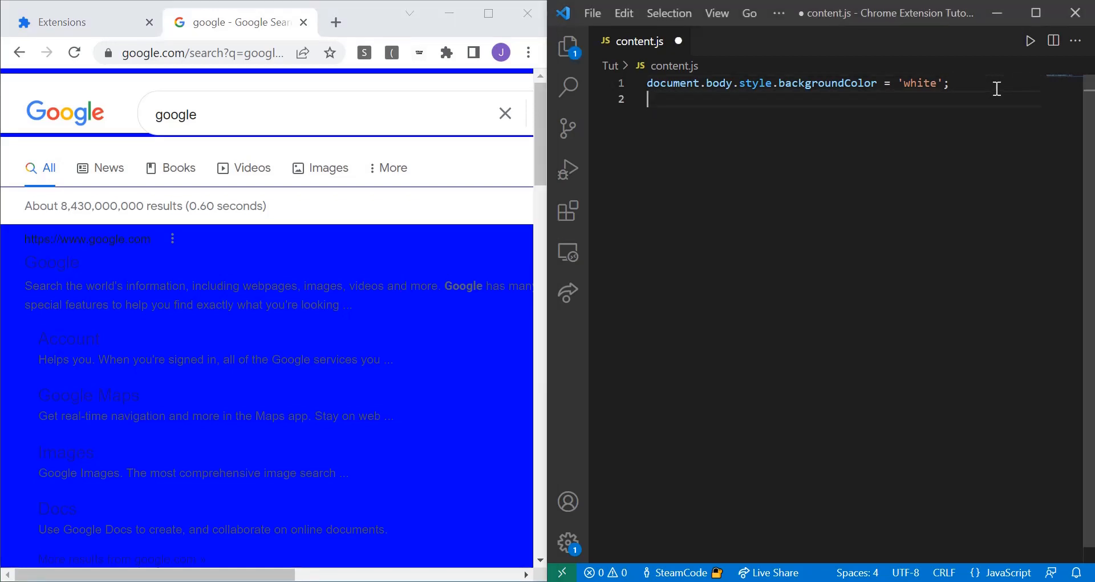
# - Add console.log("CONTENT") on line 2 of content.js and update the extension
pyautogui.write('content')
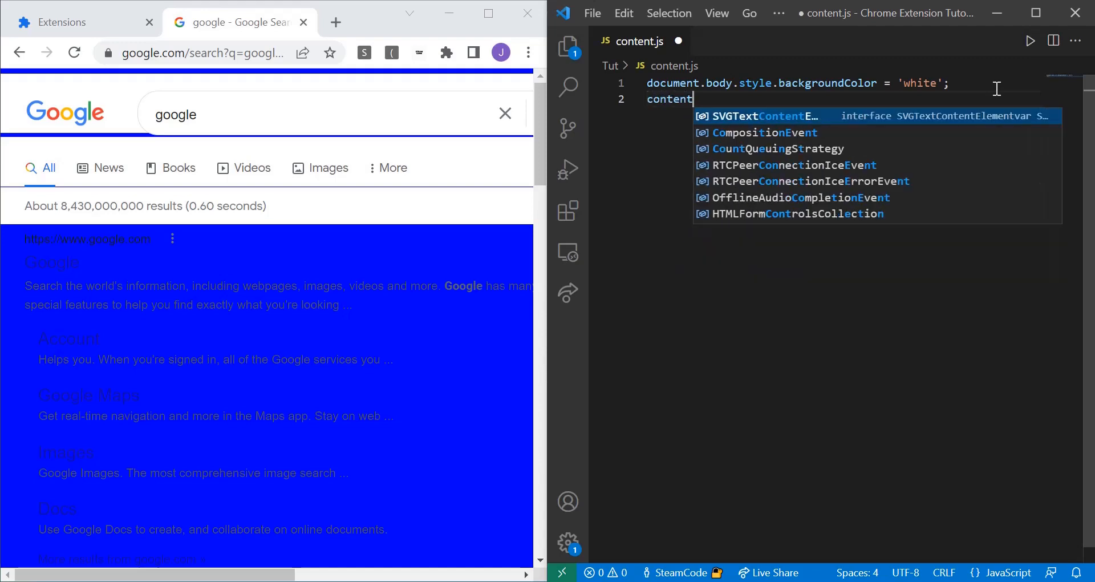
pyautogui.press('BackSpace')
pyautogui.write('sole.log')
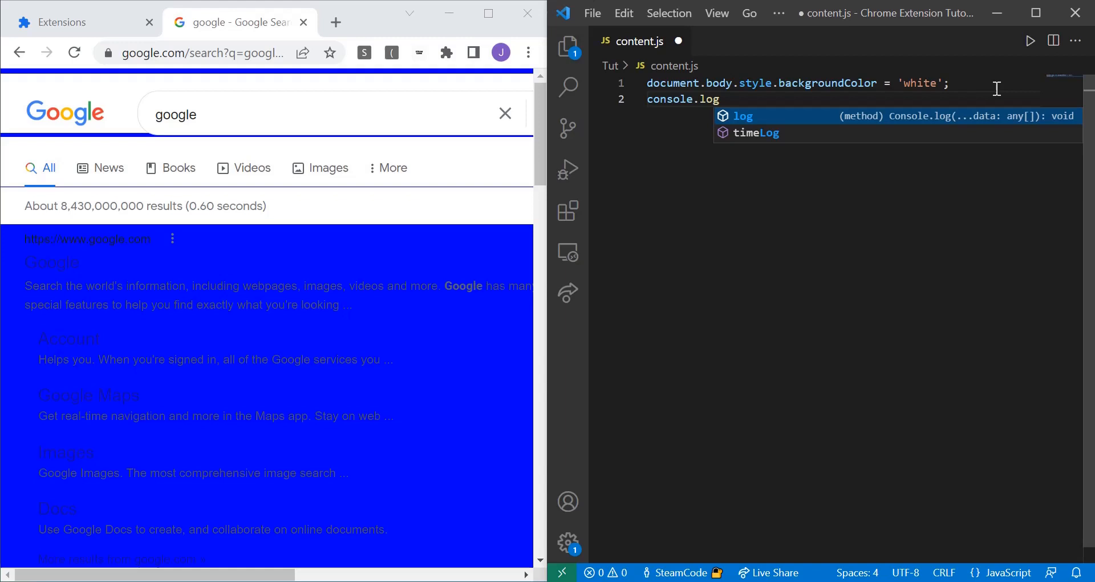
pyautogui.write('("")')
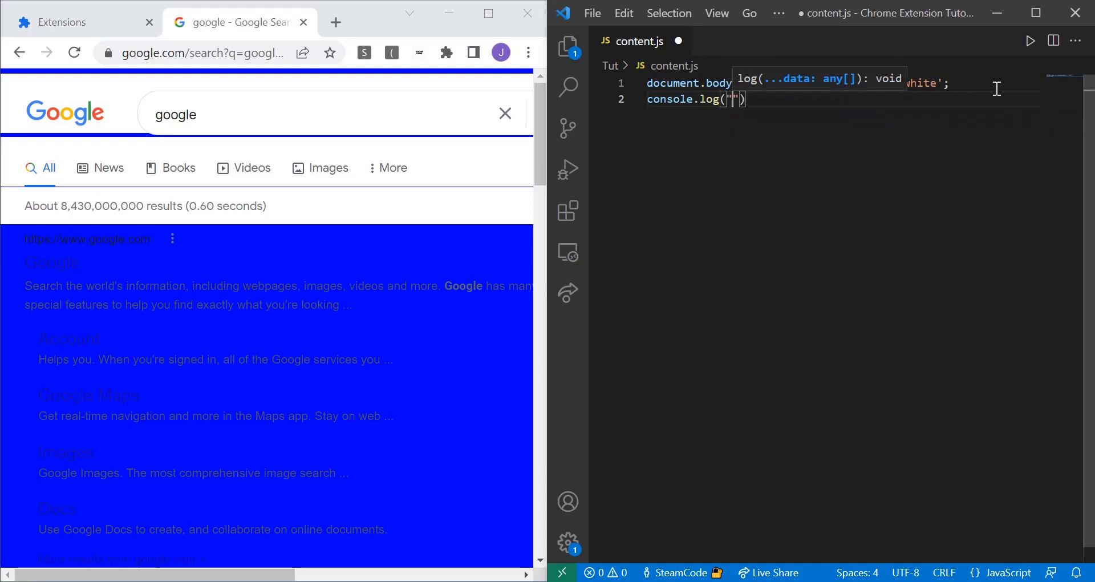
pyautogui.write('CONTENT')
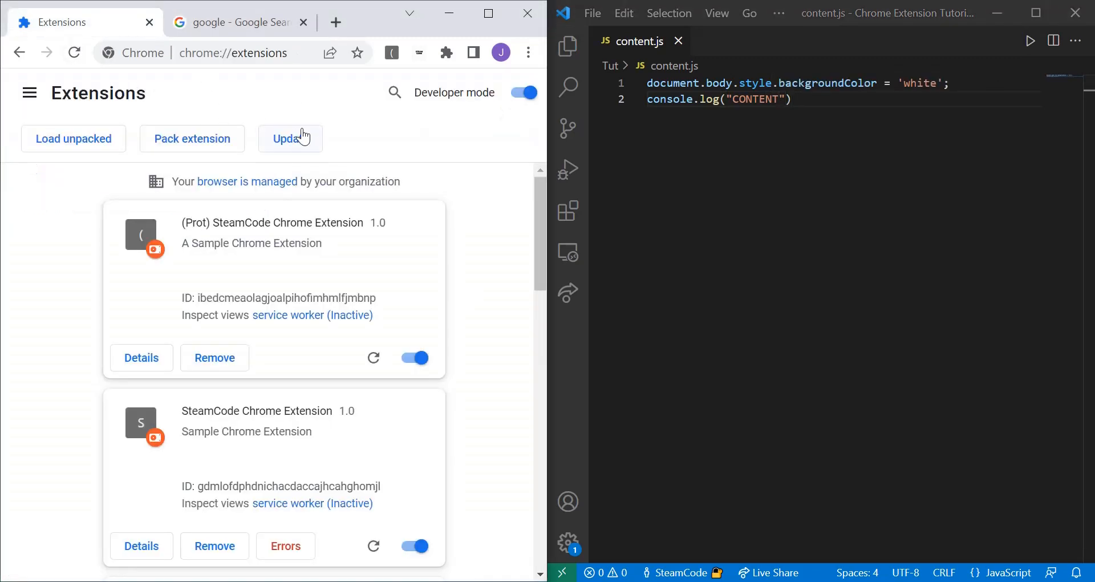
pyautogui.click(234, 21)
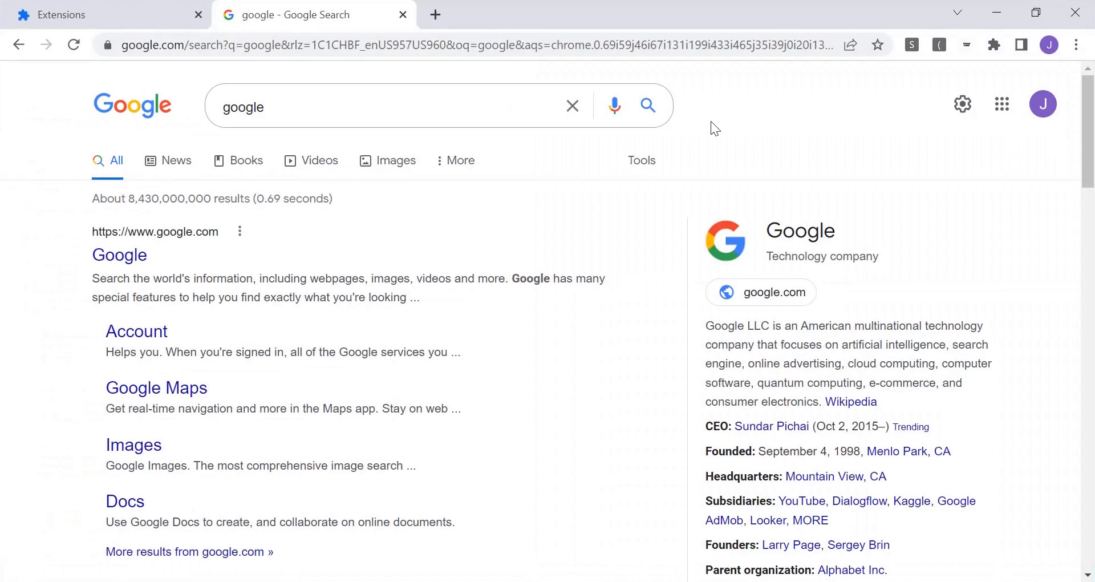
# - Inspect the Google results page and view the CONTENT message in the DevTools Console
pyautogui.rightClick(714, 128)
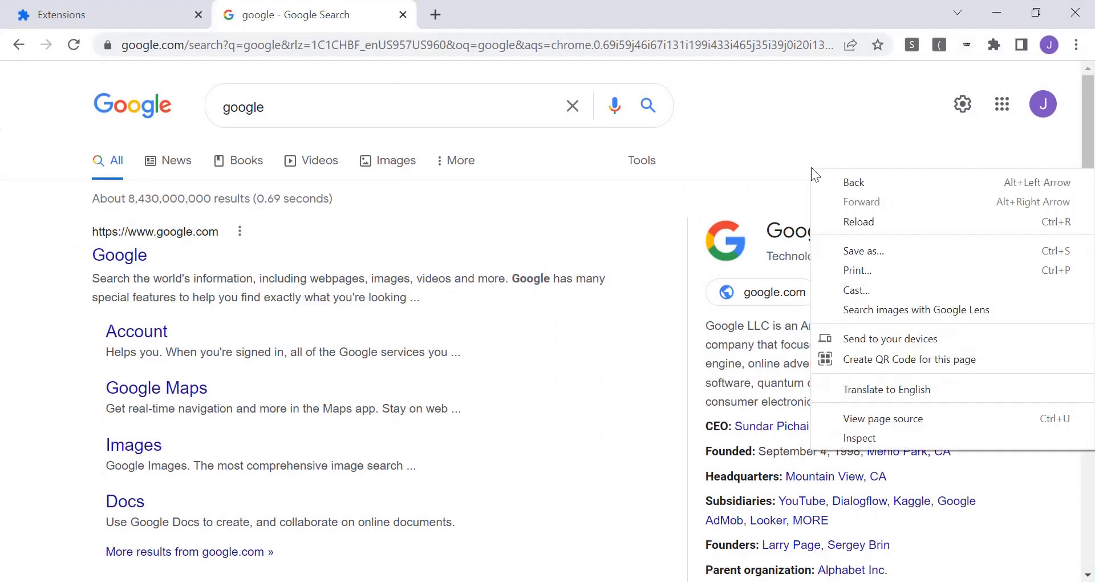
pyautogui.click(859, 438)
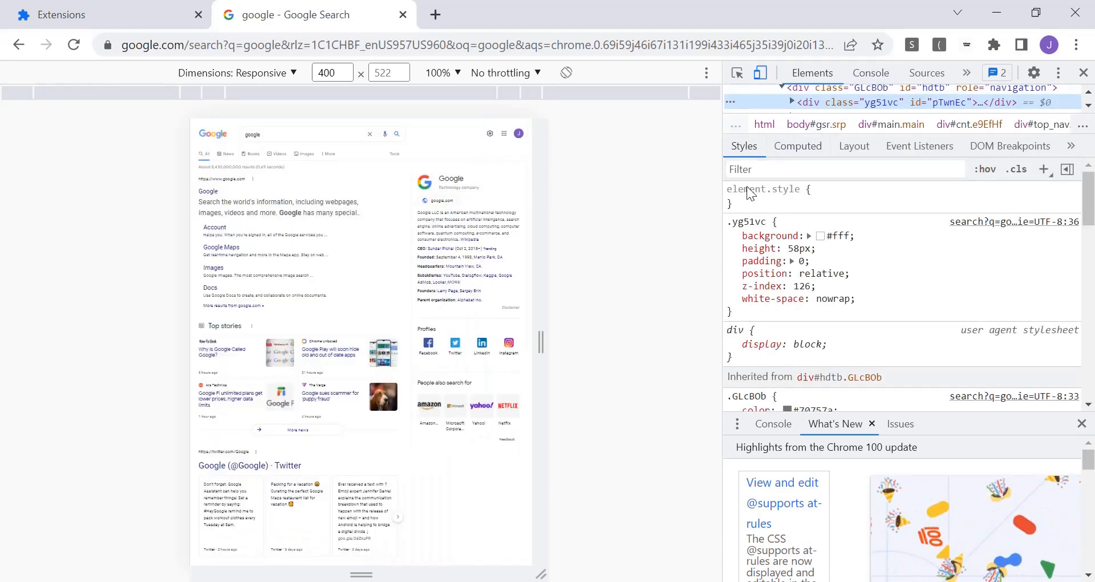
pyautogui.click(871, 72)
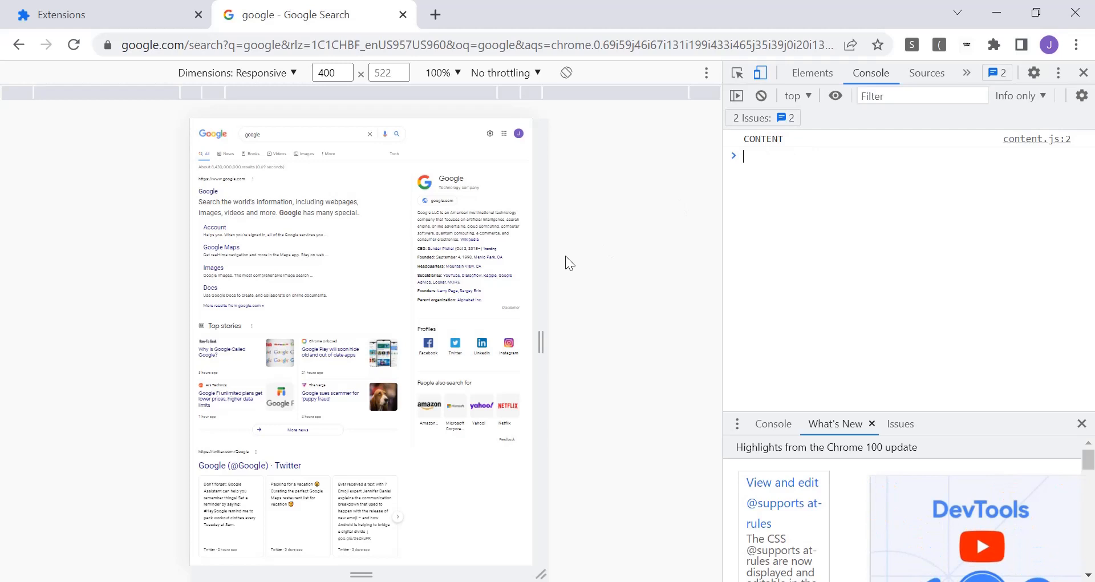
pyautogui.moveTo(572, 320)
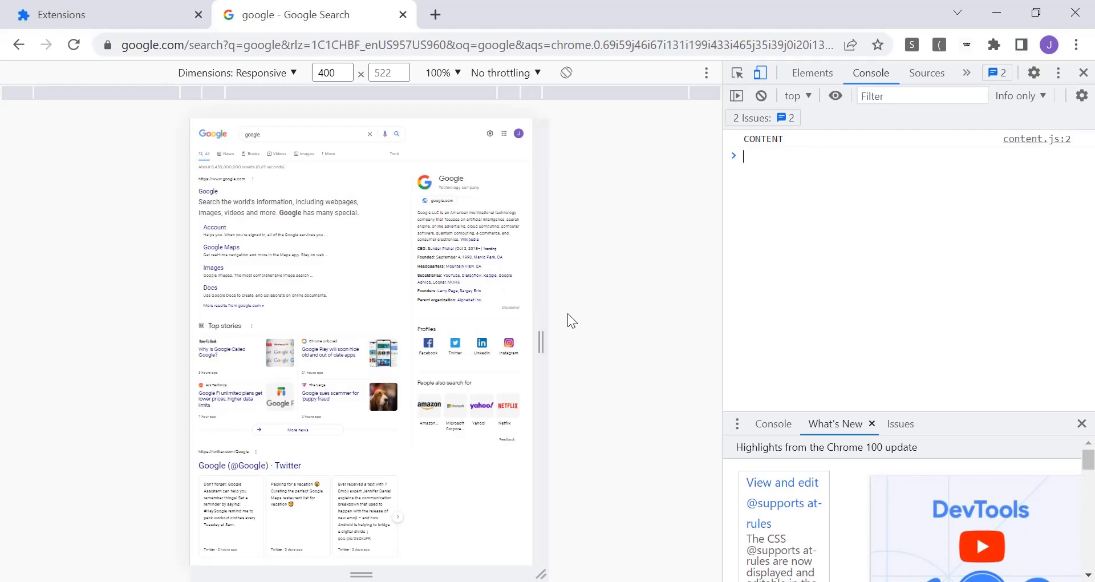